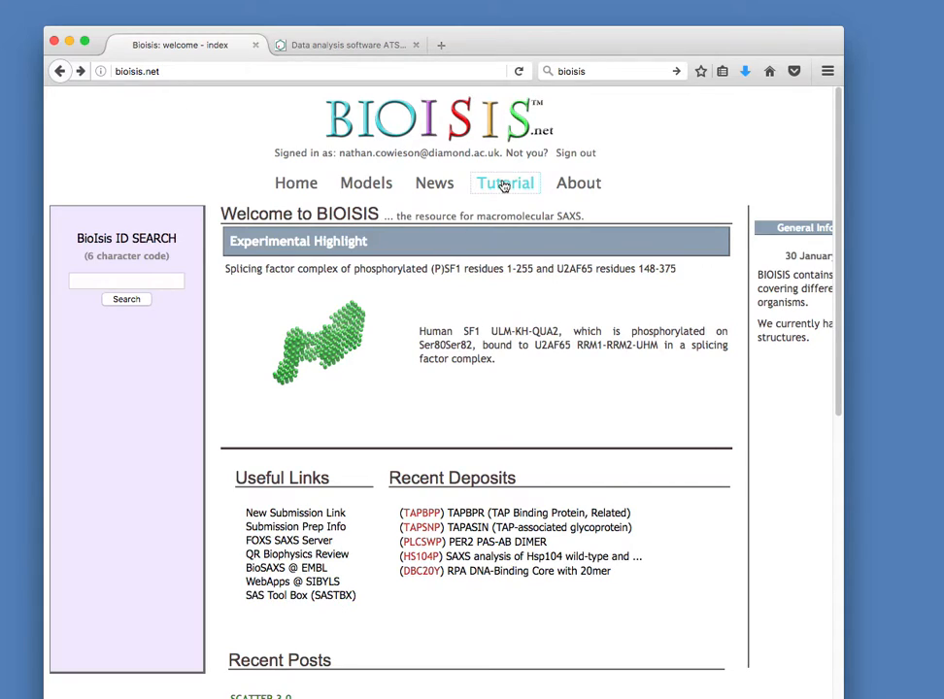
mouse_move(515, 187)
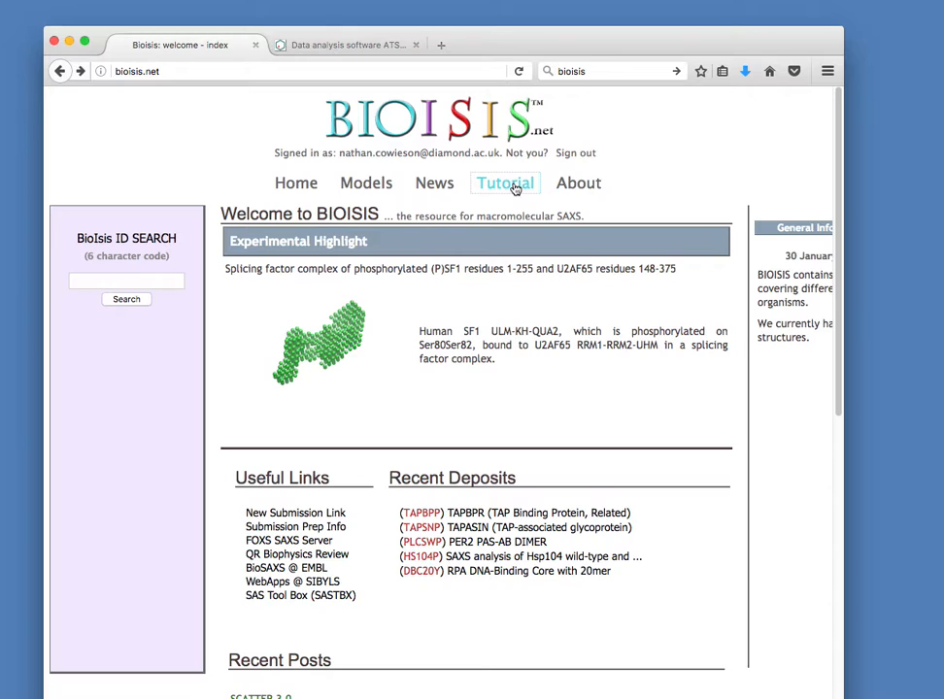
Go through BioIsis.net's Tutorial section to the 'Scatter | Download' page.
left_click(504, 183)
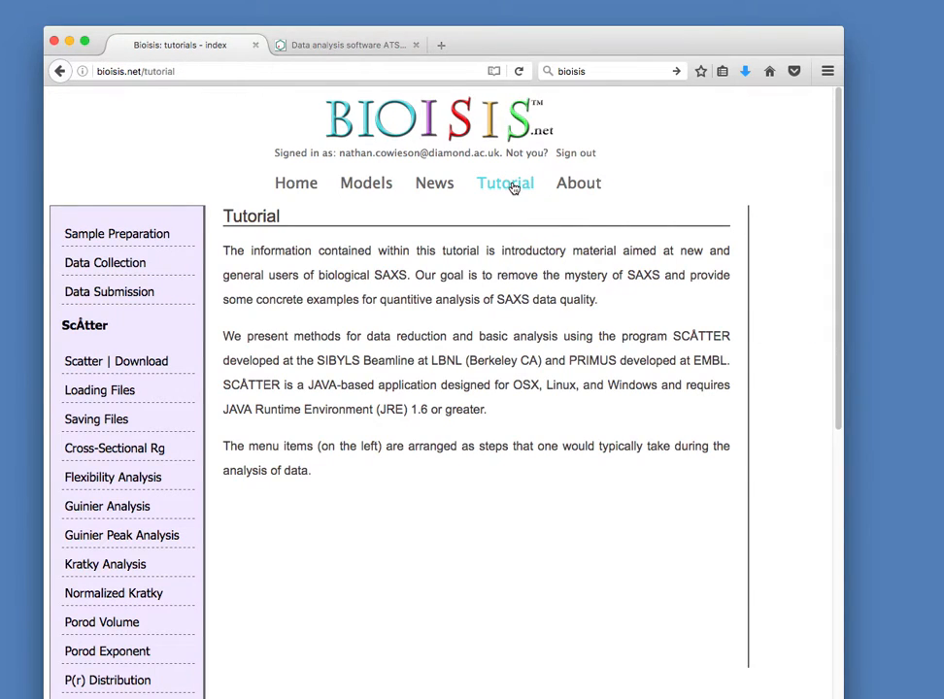
left_click(99, 390)
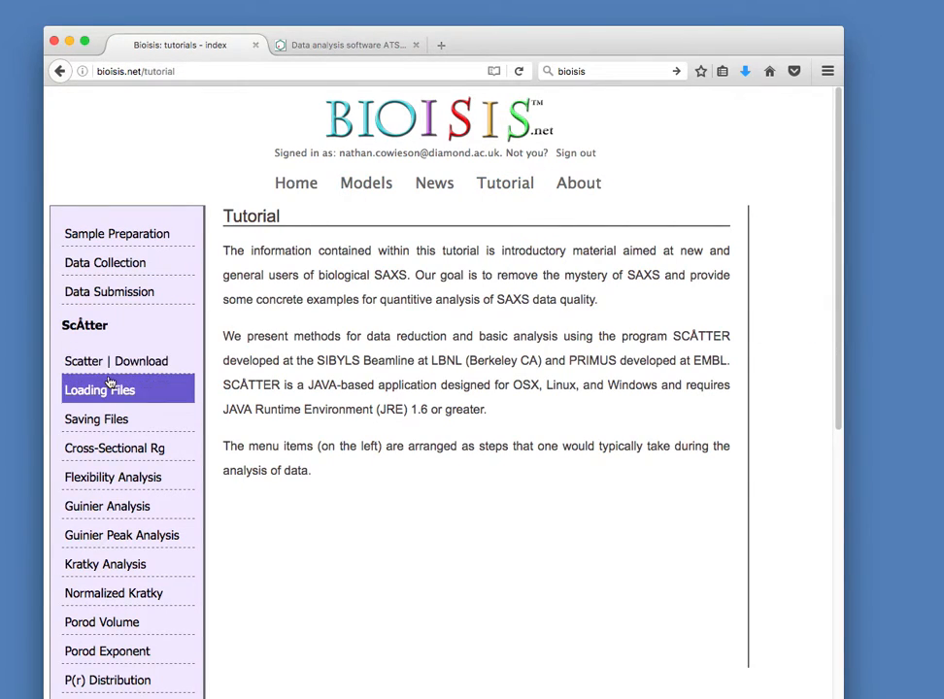
left_click(115, 360)
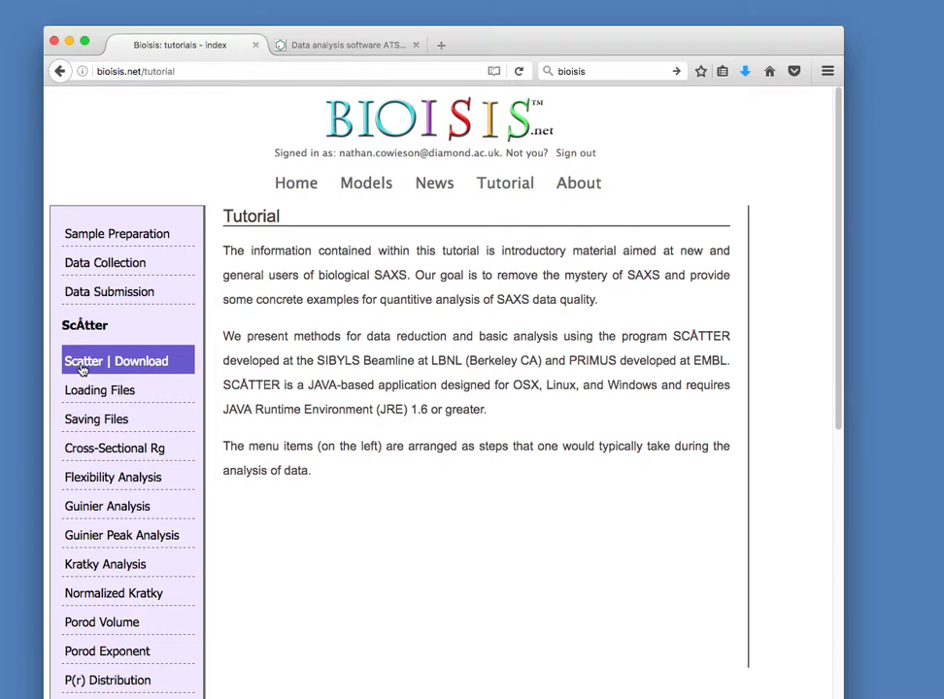
left_click(116, 360)
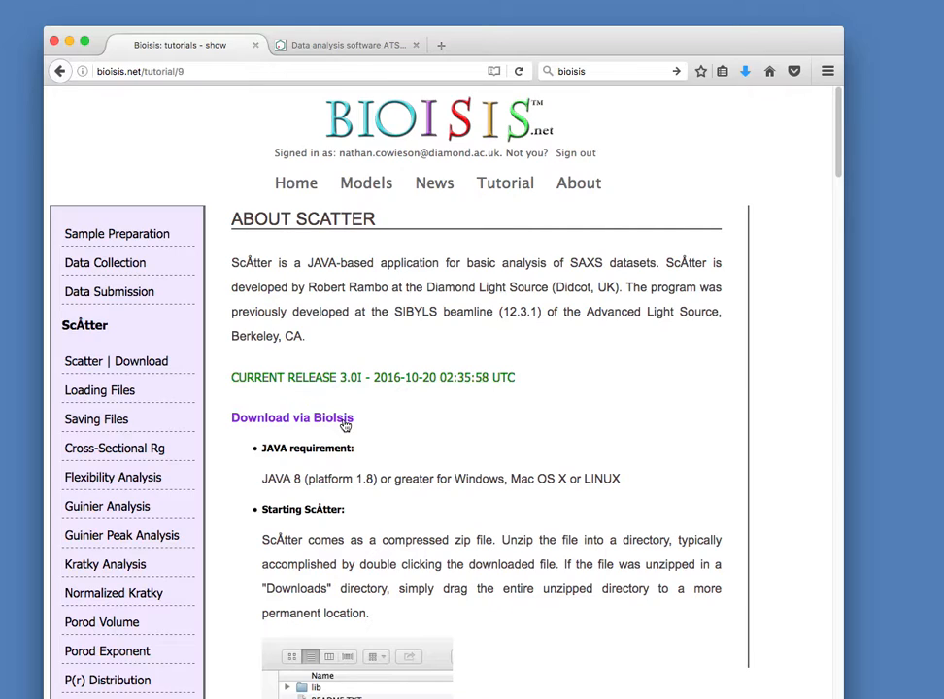
mouse_move(460, 3)
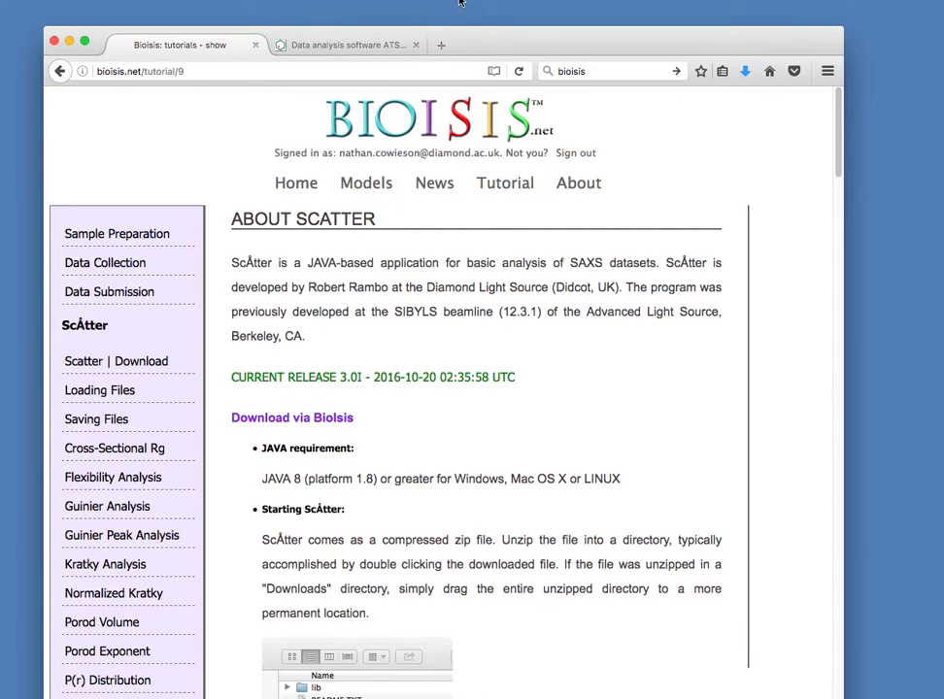
In a new tab, reach Oracle's JDK 8u121 downloads page and accept the licence agreement.
left_click(441, 44)
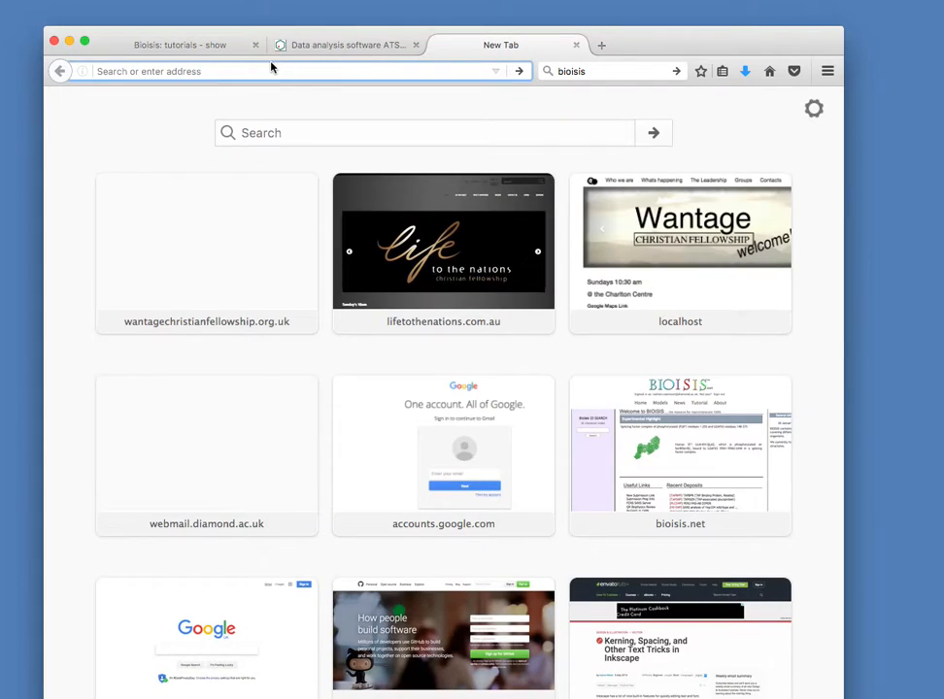
type("jdk8-downloads-2133151.html")
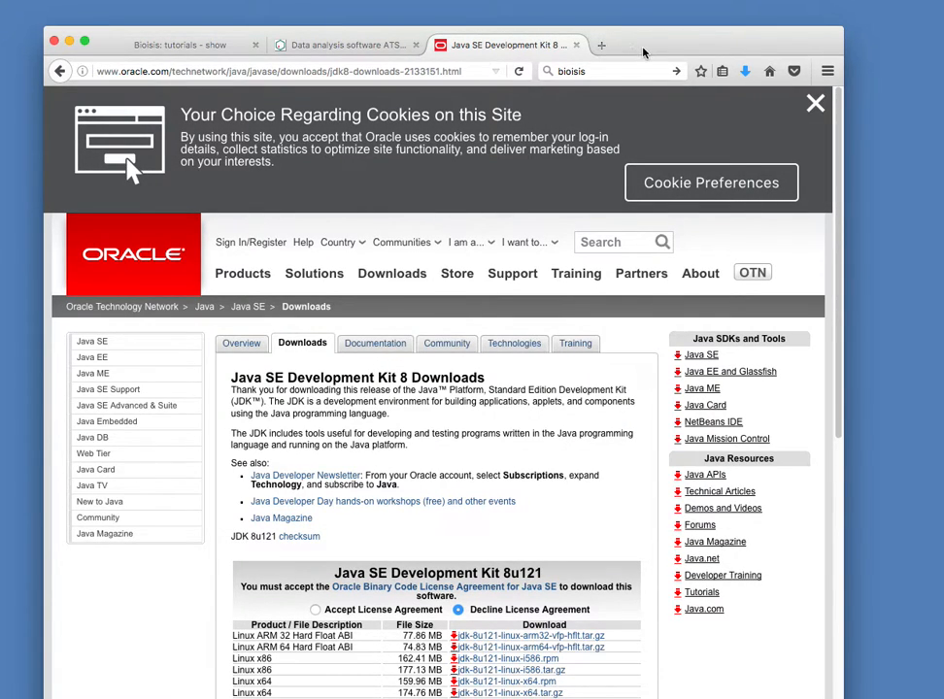
scroll("down", 3)
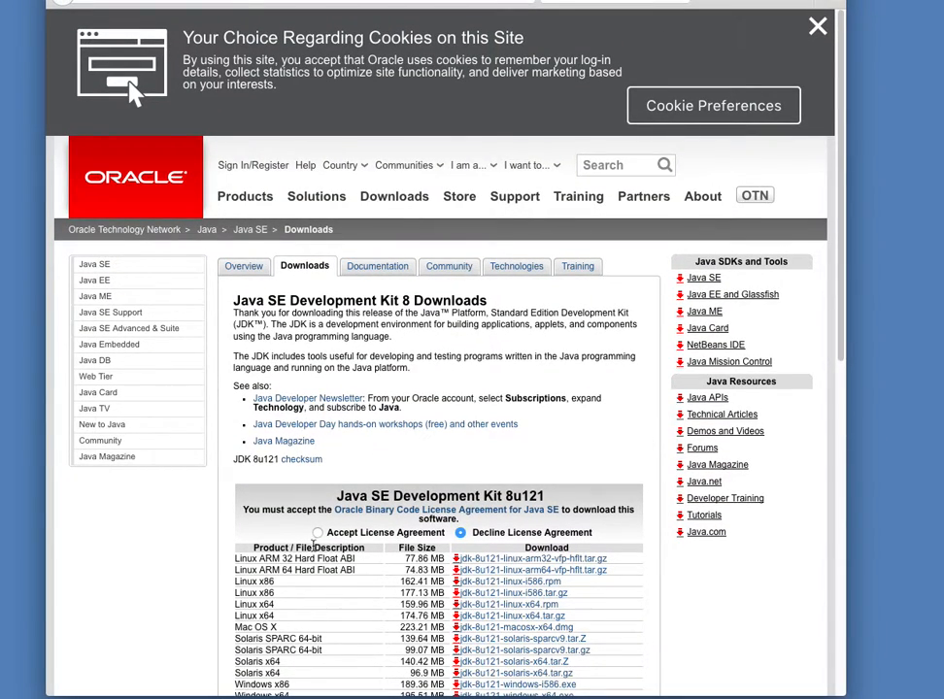
left_click(318, 532)
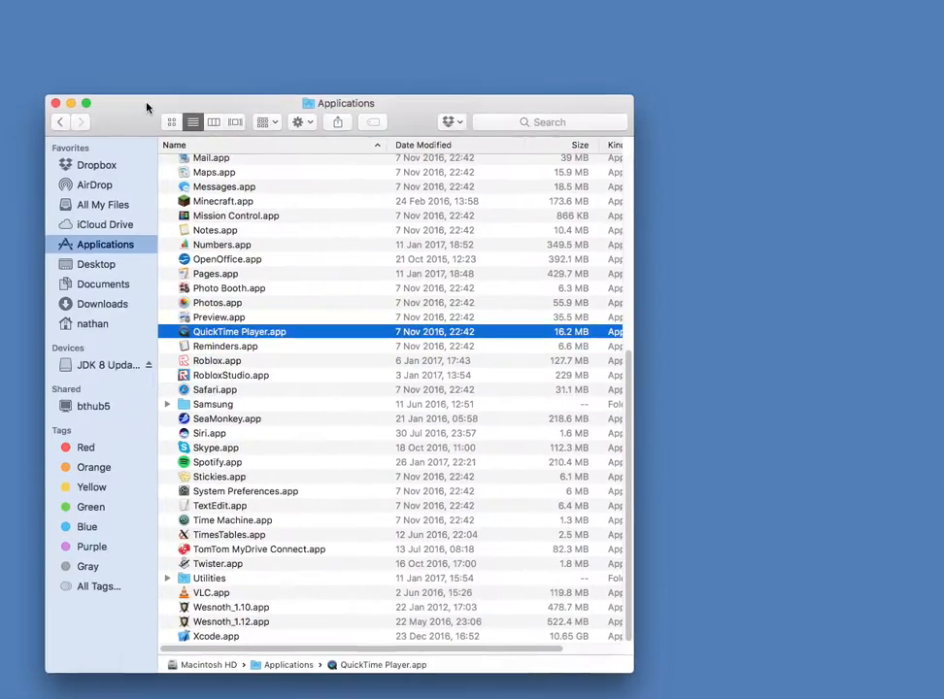
Open Downloads > scatter3a_jar in Finder and select scatter3.jar.
left_click(101, 303)
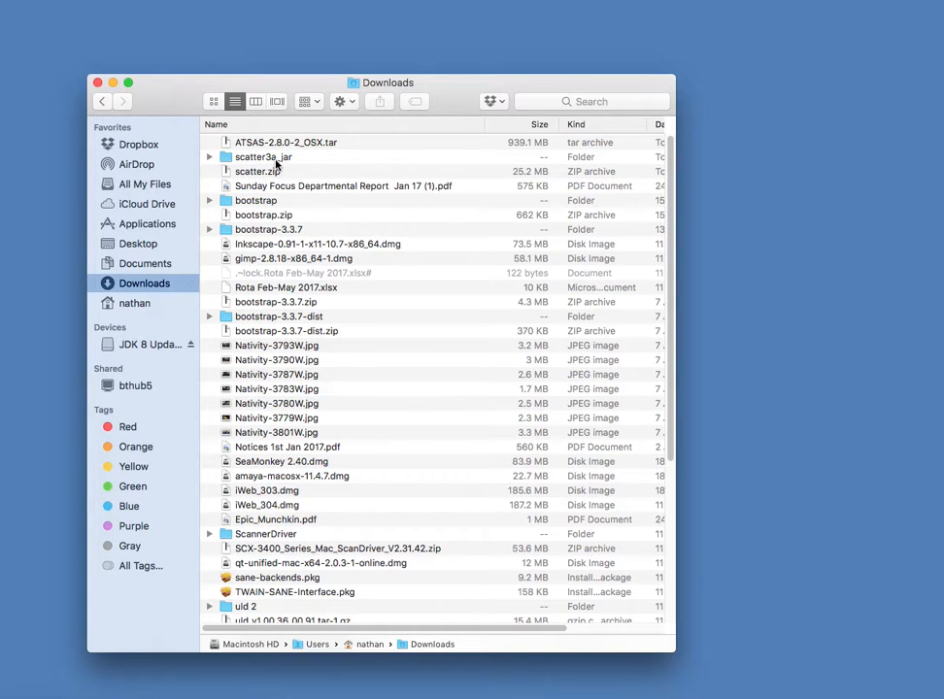
mouse_move(303, 163)
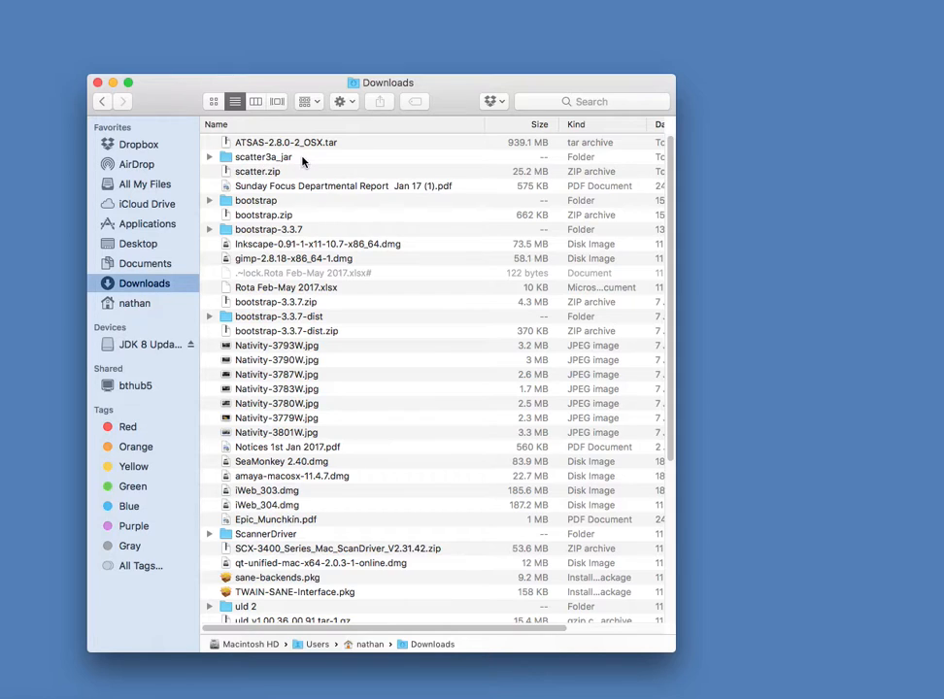
double_click(263, 157)
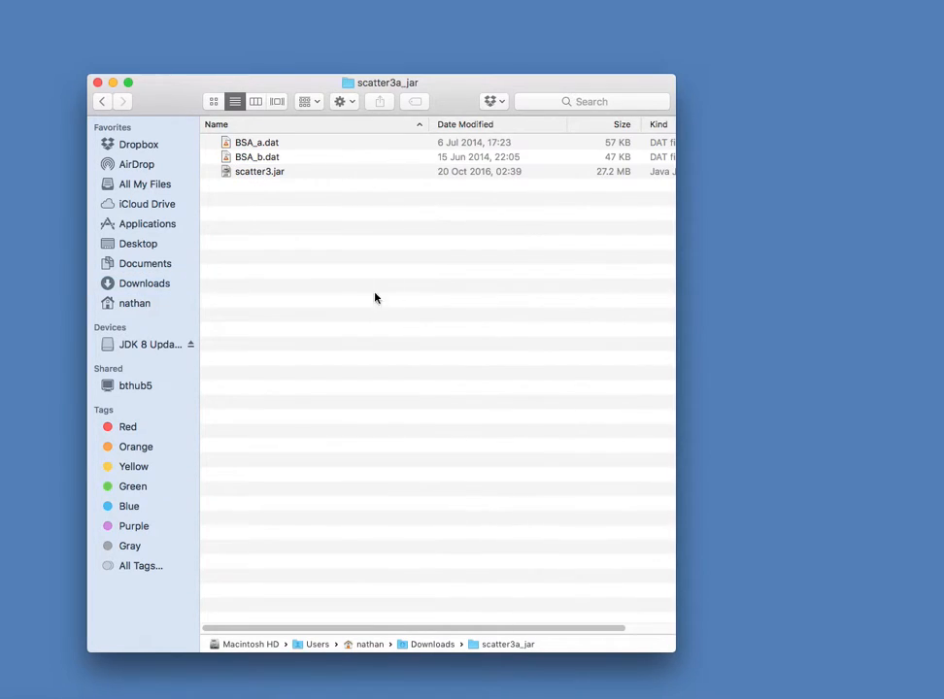
left_click(259, 171)
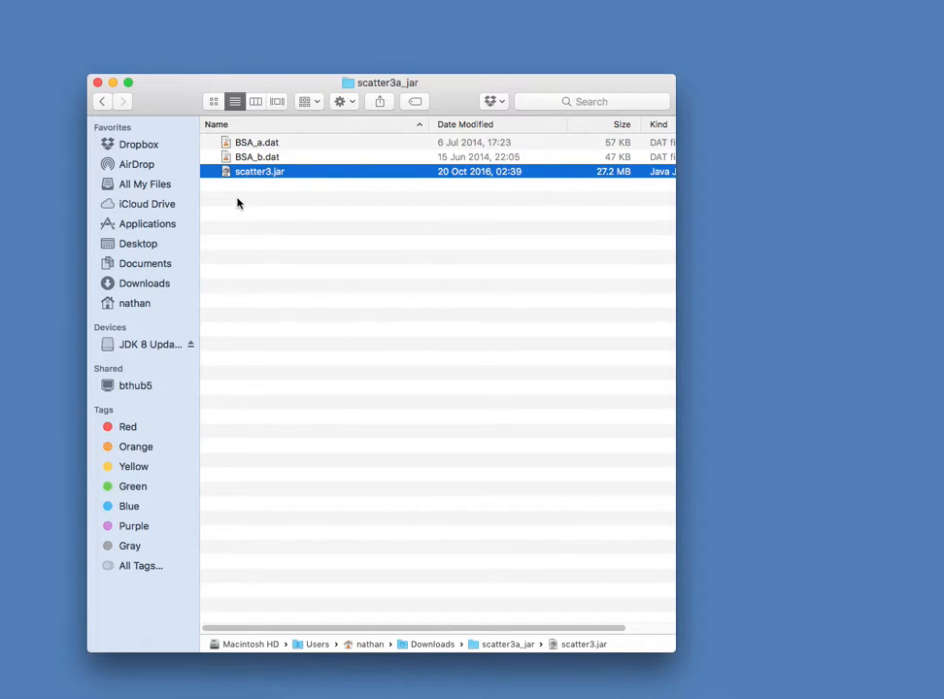
mouse_move(264, 209)
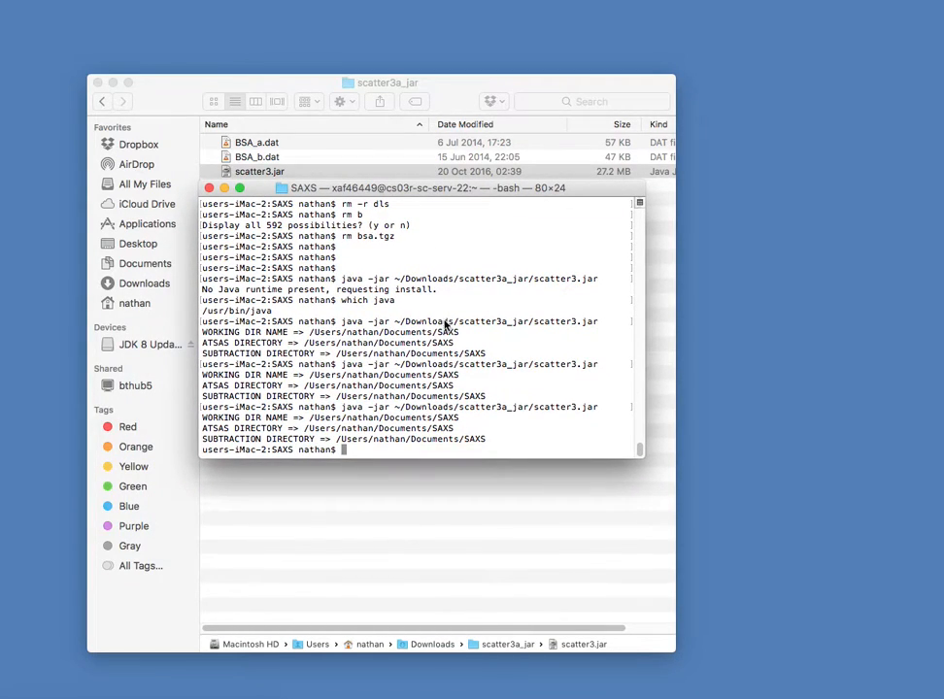
Run 'java -jar ~/Downloads/scatter3a_jar/scatter3.jar' in Terminal.
type("java -jar ~/Downloads/scatter3a_jar/scatter3.jar")
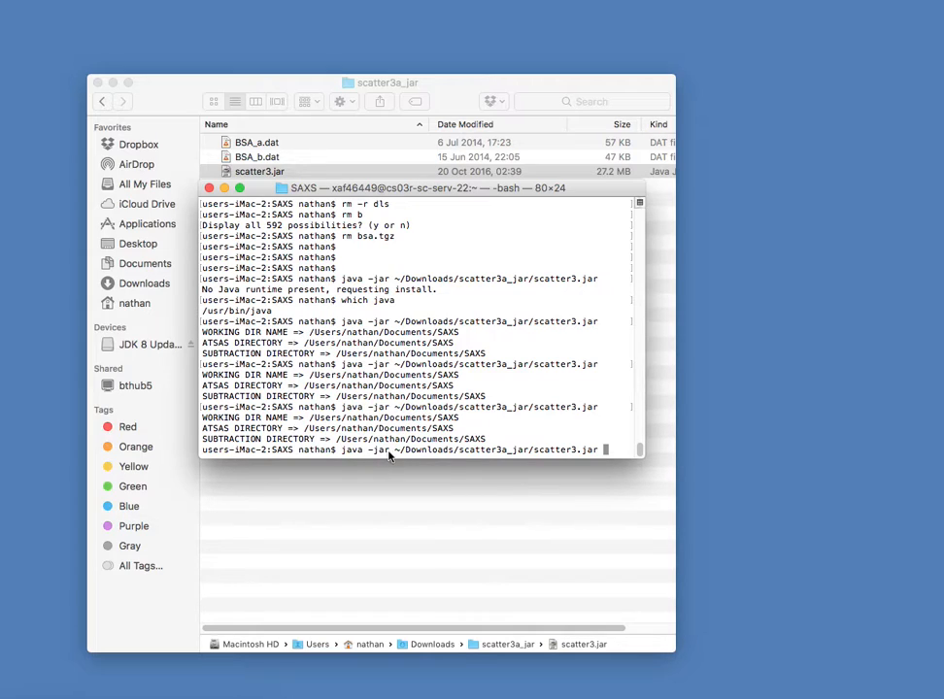
mouse_move(537, 453)
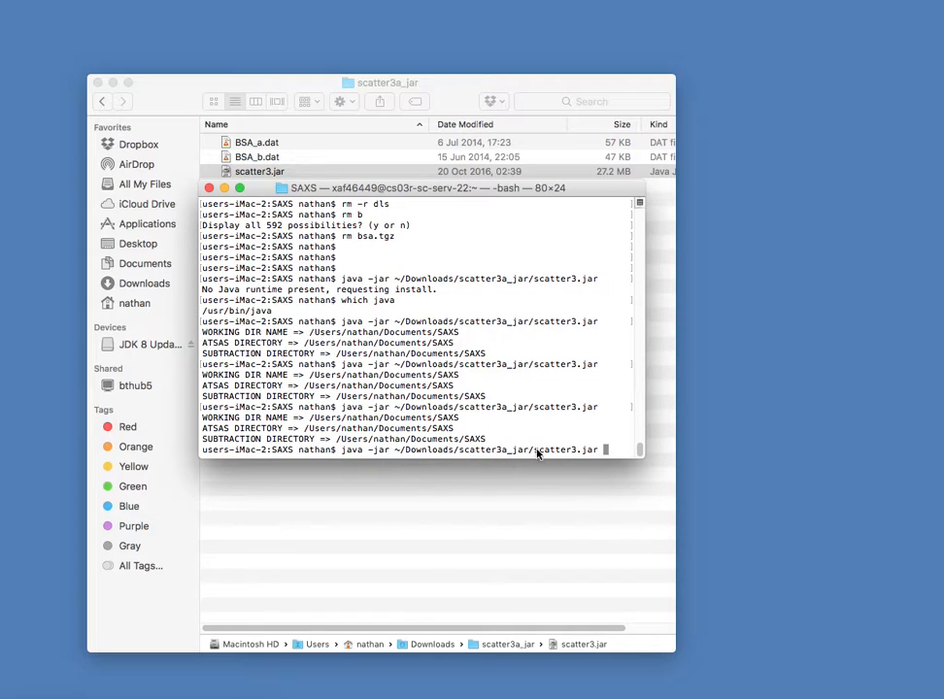
mouse_move(601, 404)
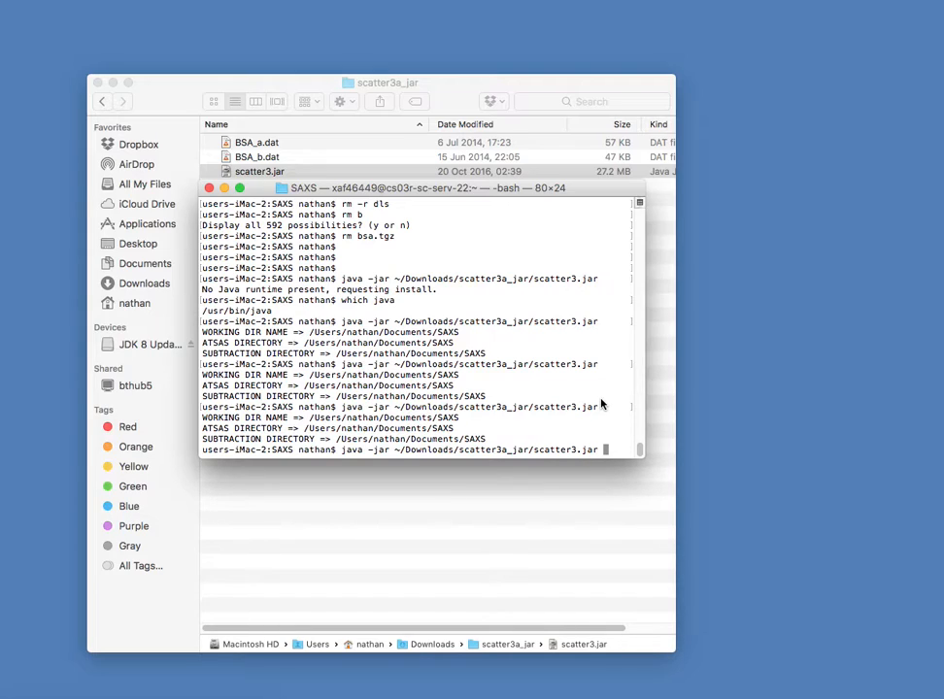
mouse_move(556, 398)
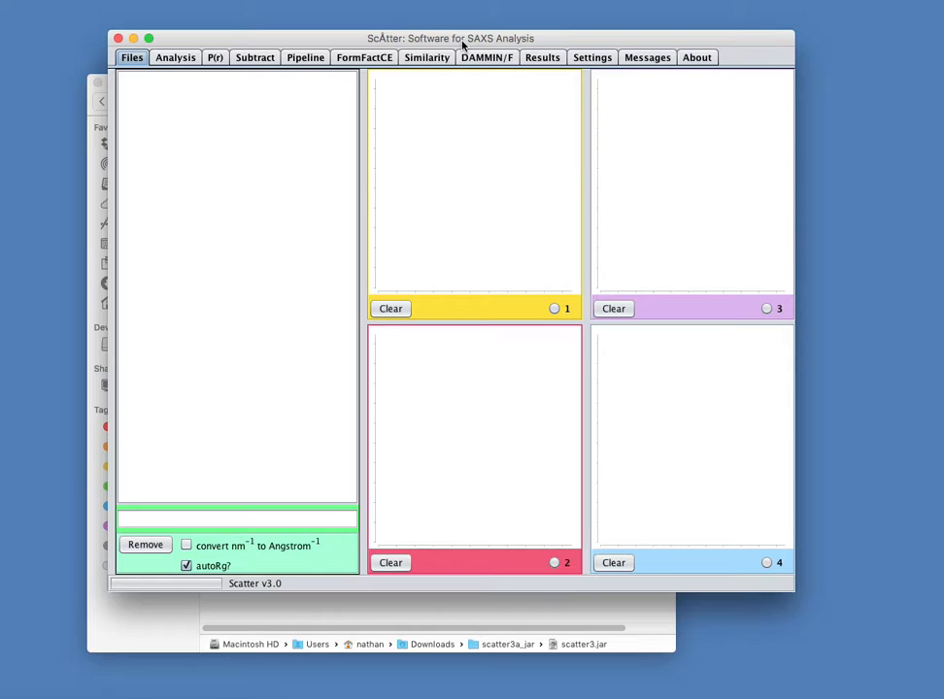
Open ScÅtter's Settings tab to set working and ATSAS directories to Documents/SAXS.
left_click(592, 58)
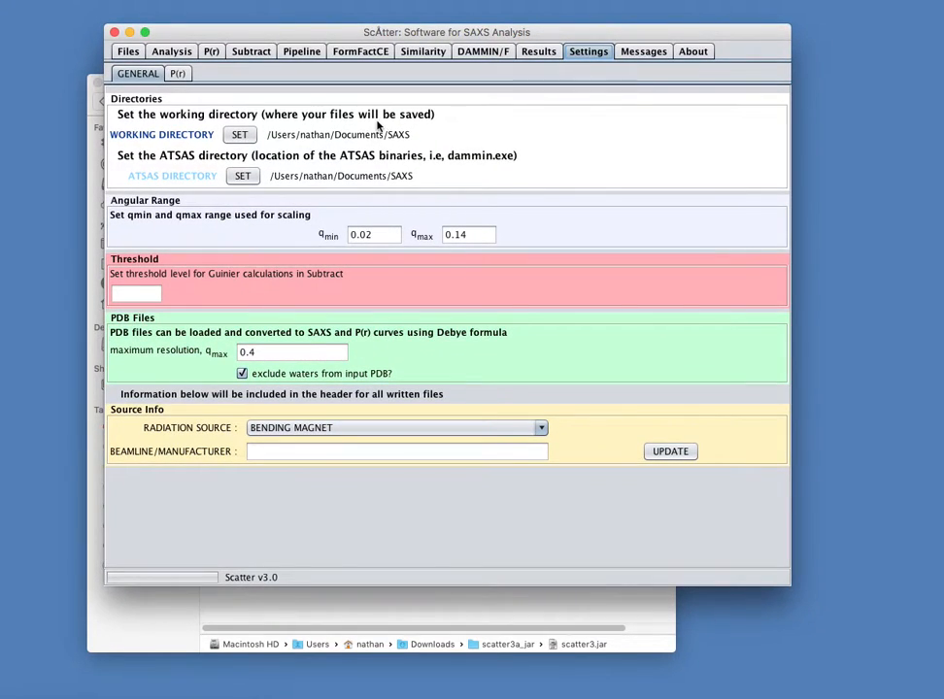
mouse_move(212, 144)
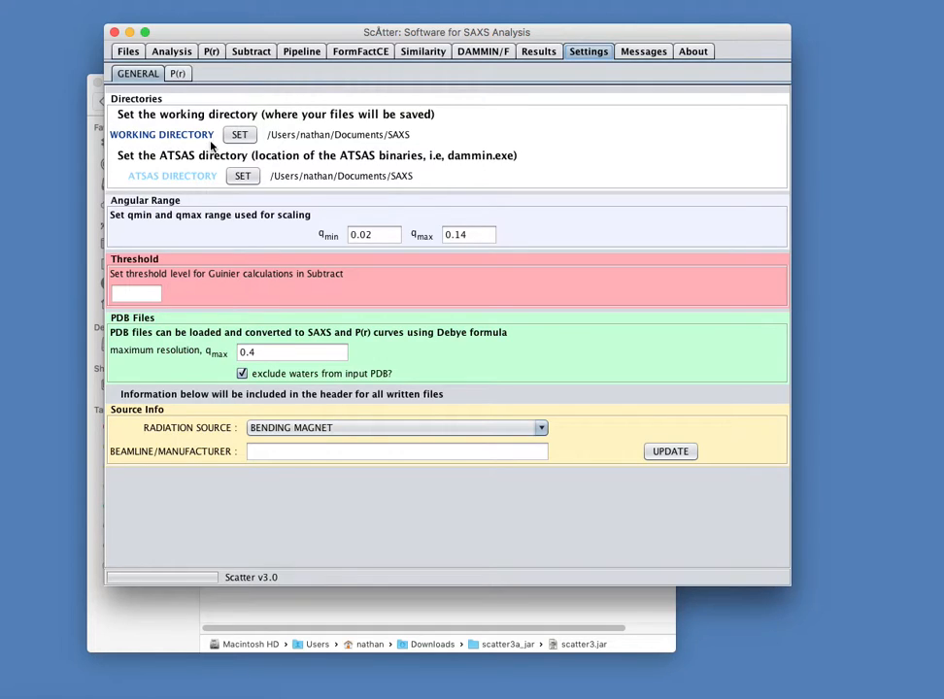
mouse_move(348, 129)
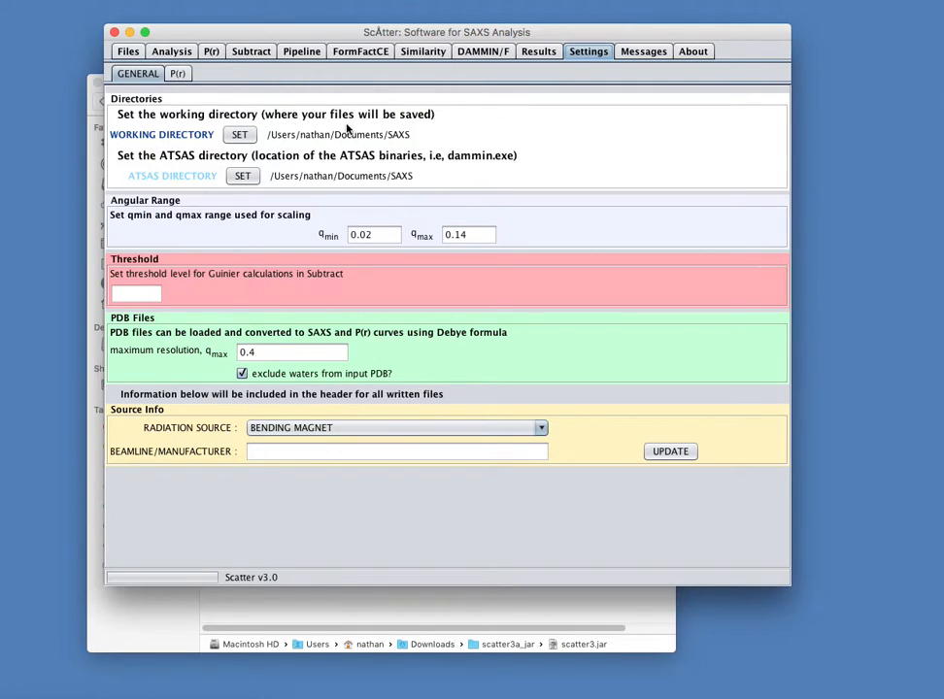
mouse_move(327, 105)
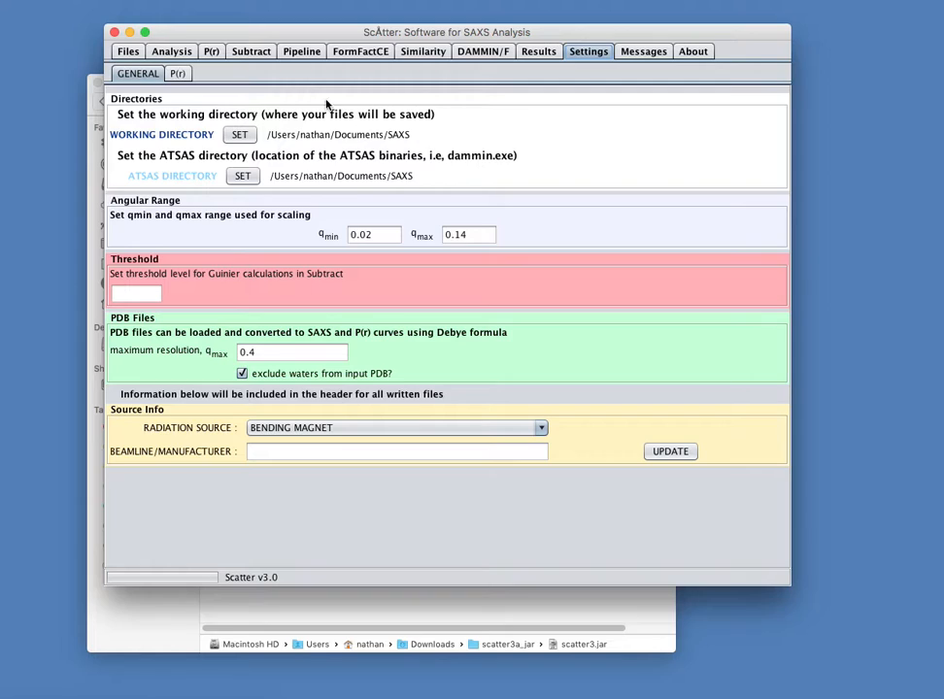
mouse_move(251, 71)
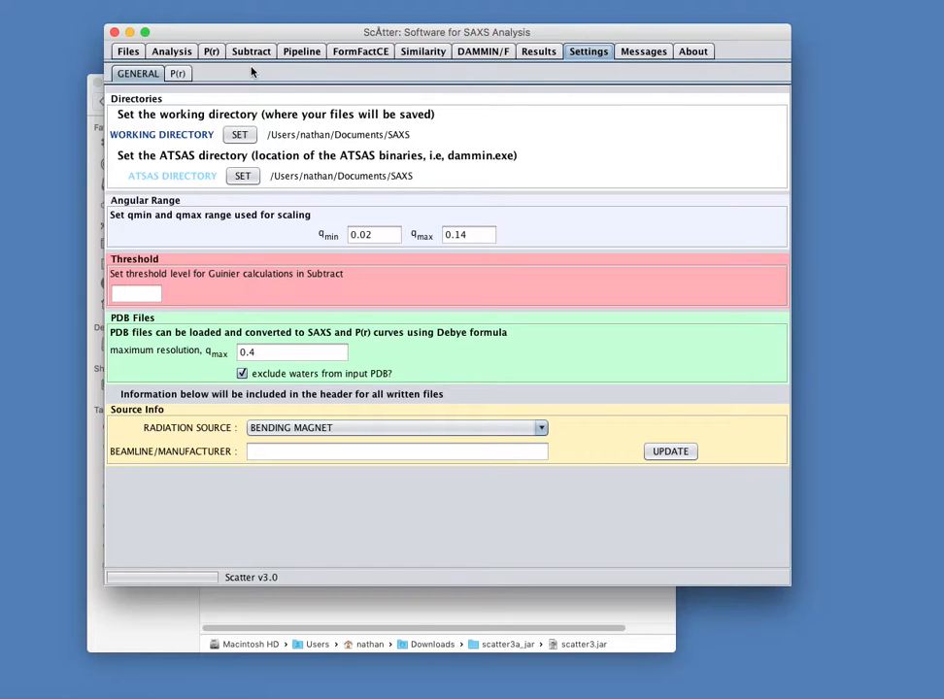
mouse_move(324, 95)
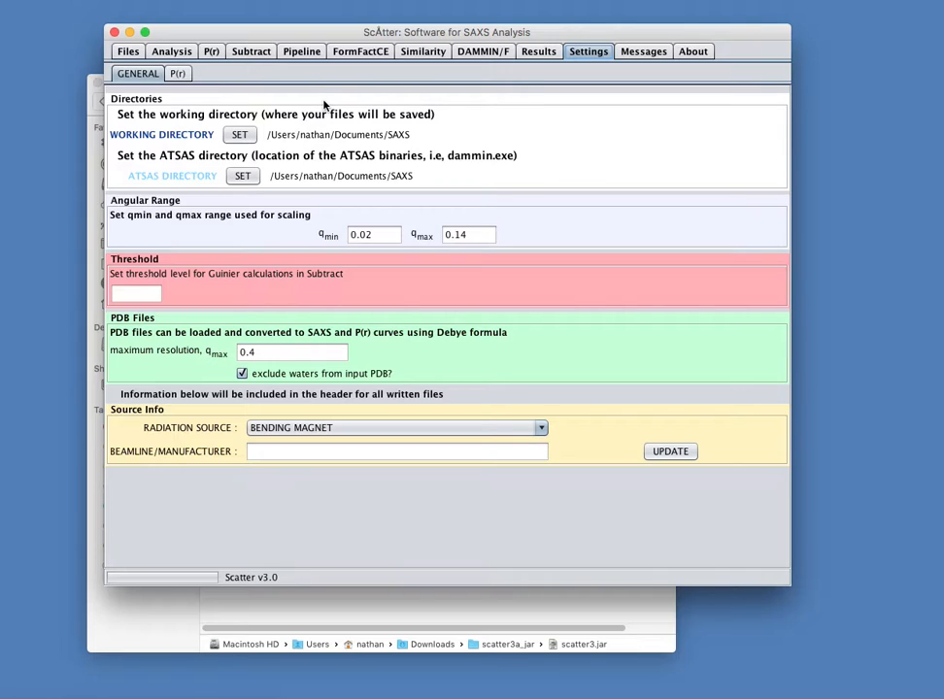
mouse_move(282, 144)
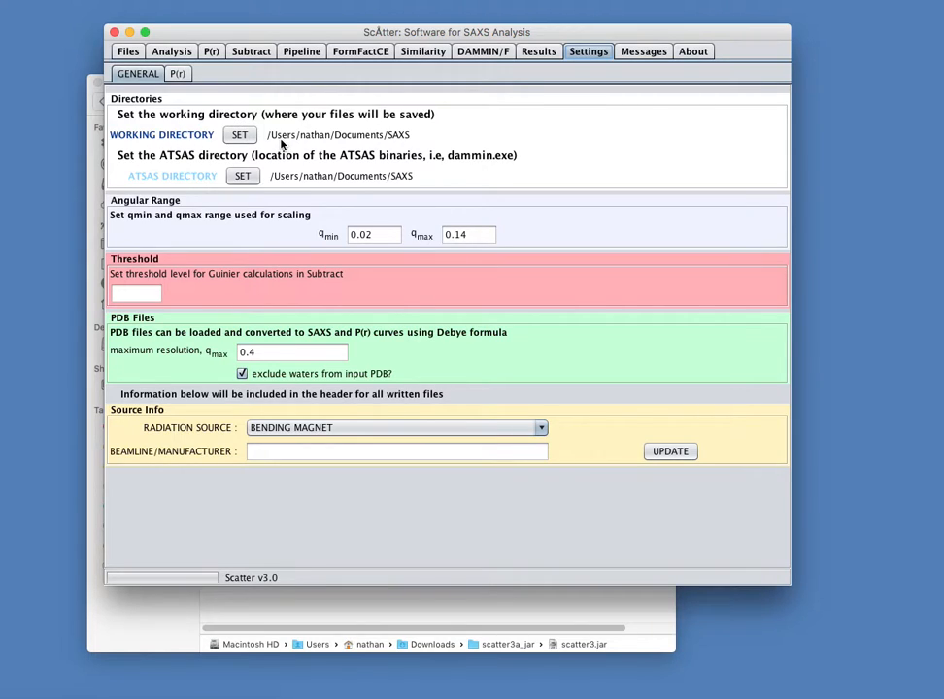
mouse_move(387, 144)
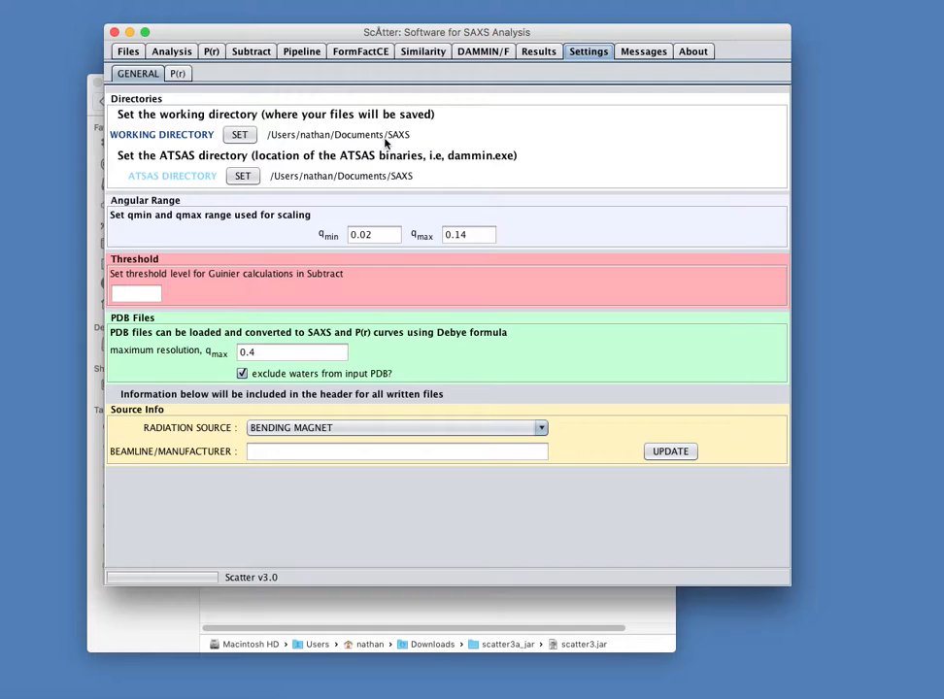
mouse_move(283, 139)
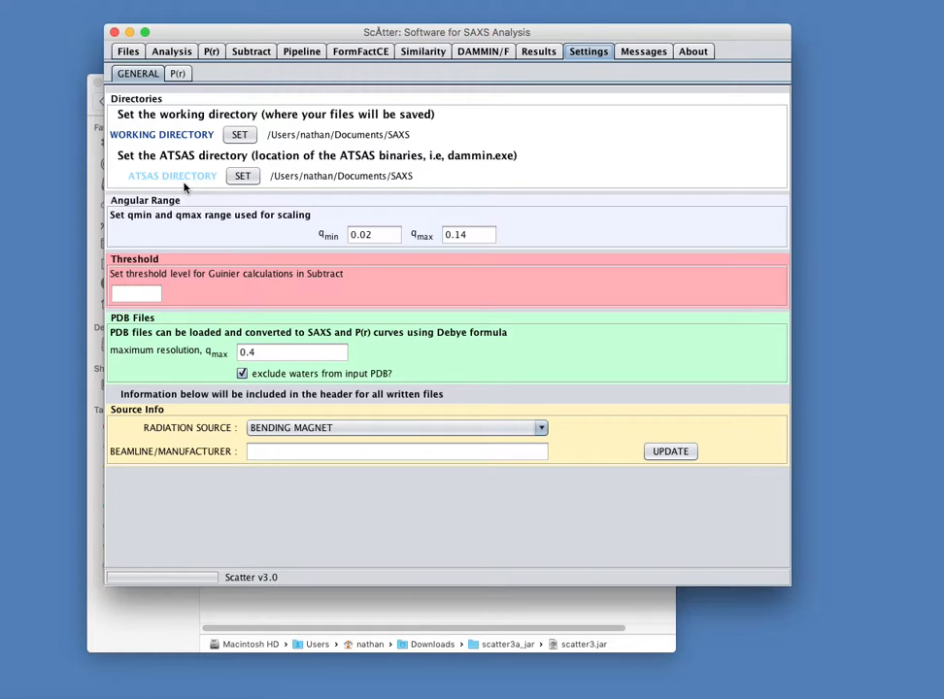
mouse_move(534, 177)
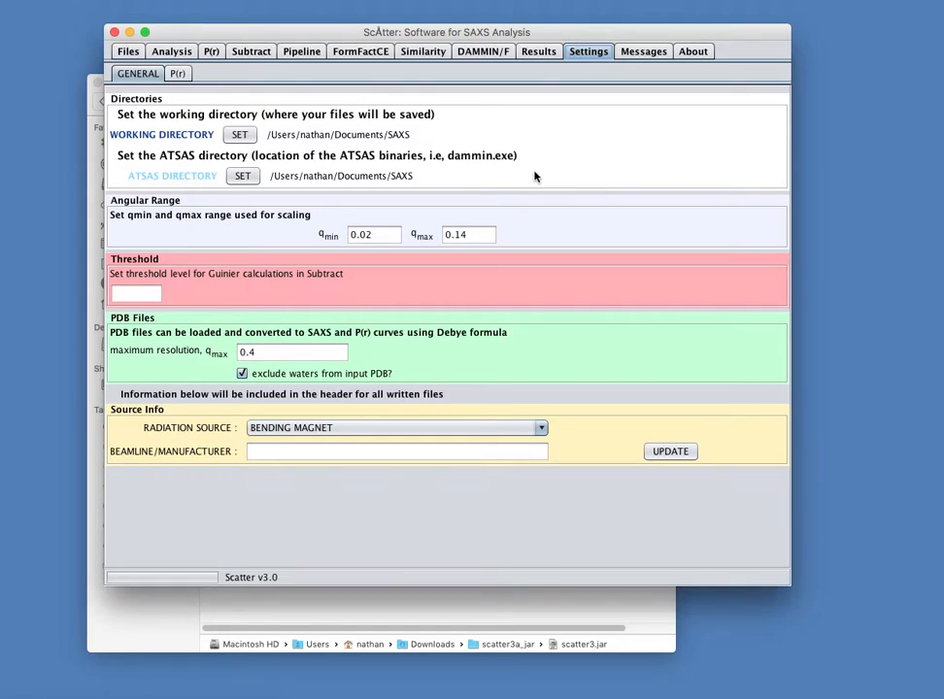
mouse_move(496, 113)
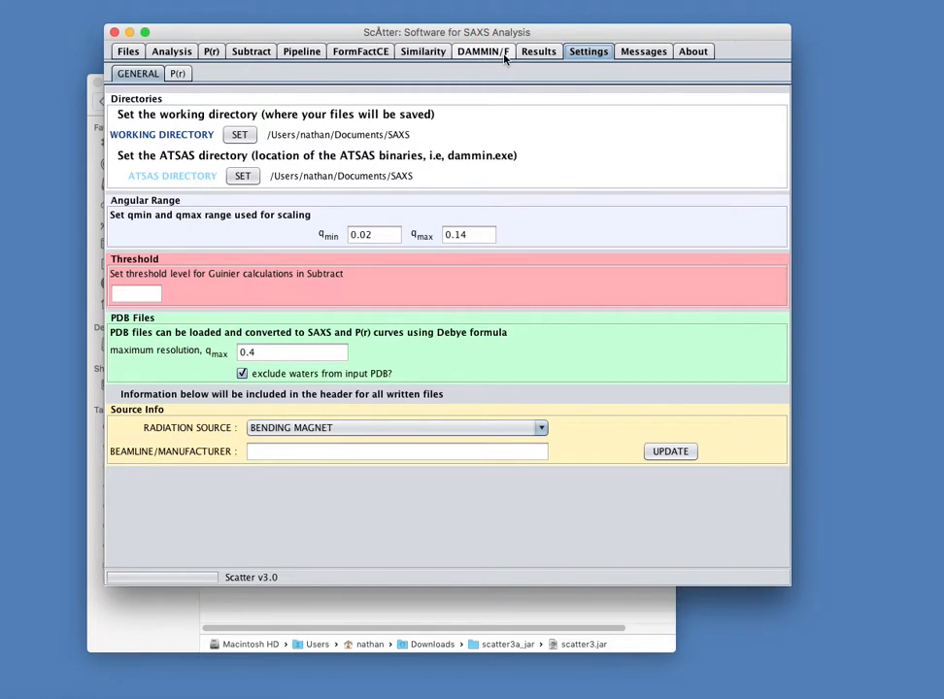
Switch to the DAMMIN/F tab for bead modelling from GNOM .out files.
left_click(482, 52)
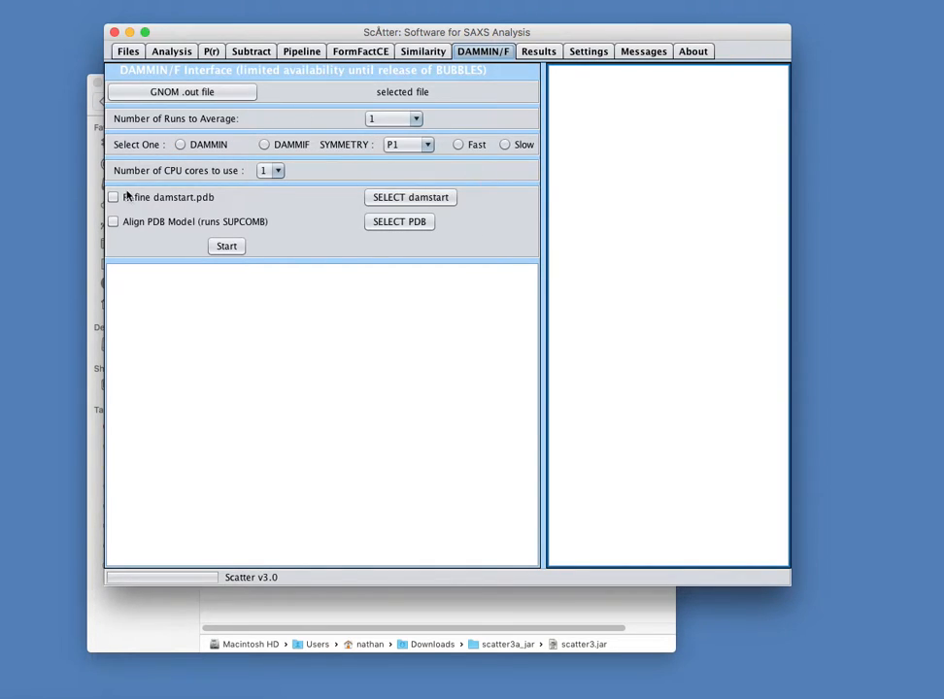
mouse_move(496, 133)
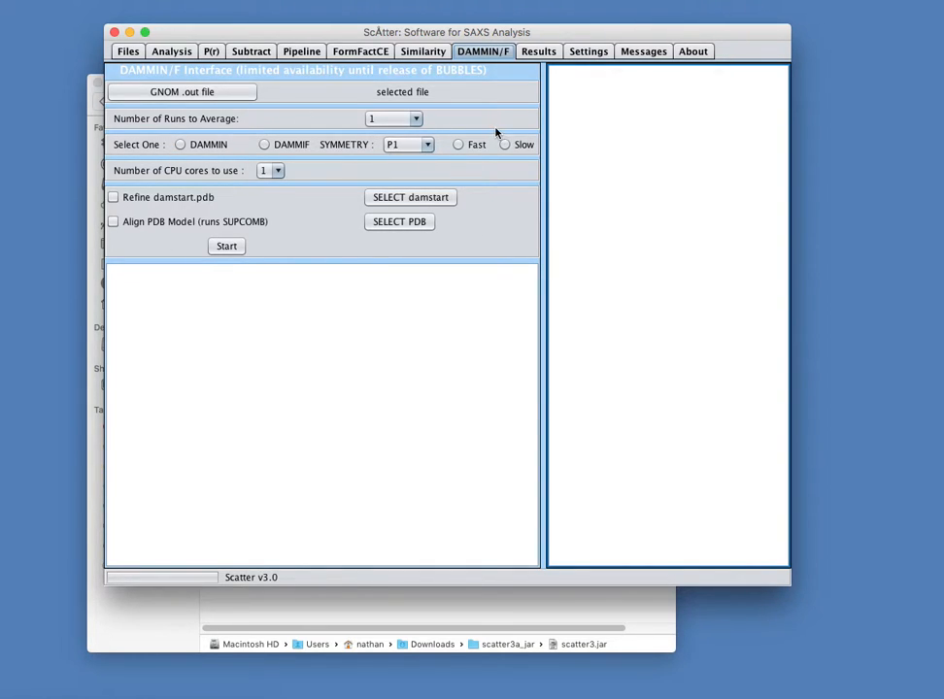
mouse_move(494, 124)
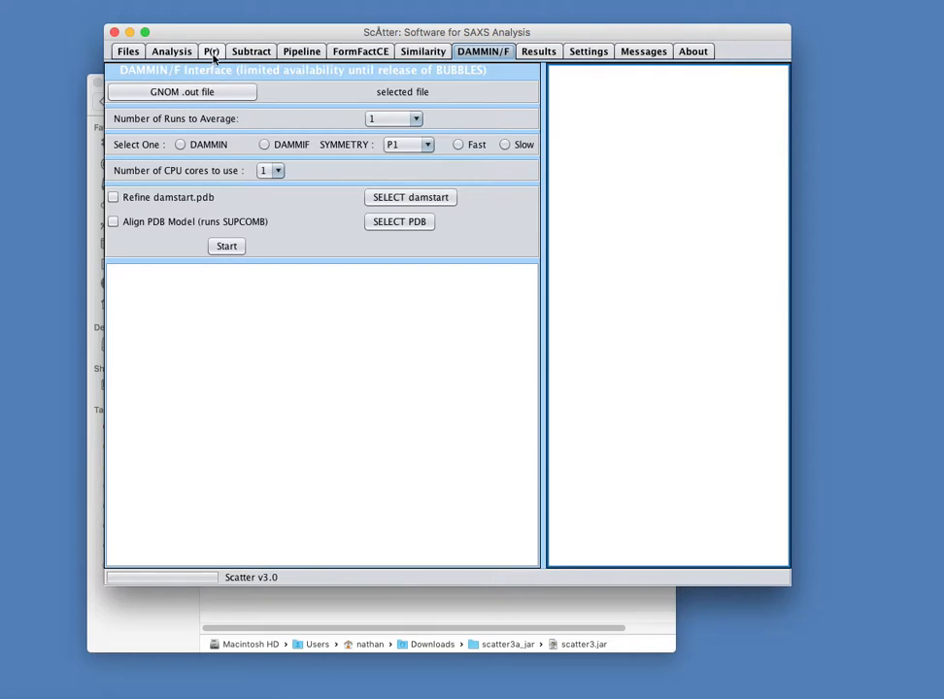
Switch to the P(r) tab with its plots and results table.
left_click(211, 52)
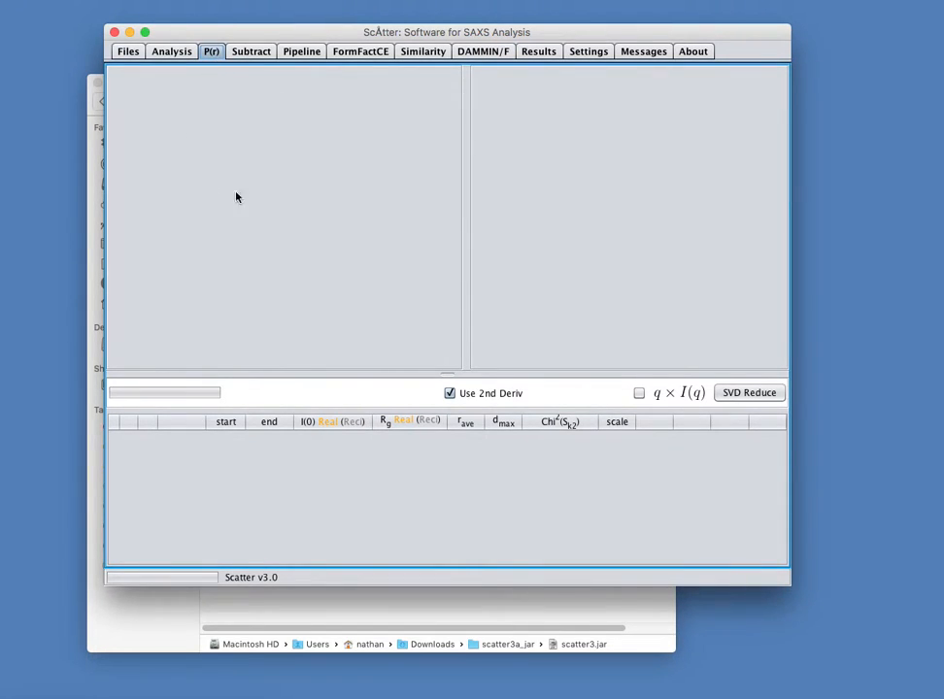
mouse_move(464, 374)
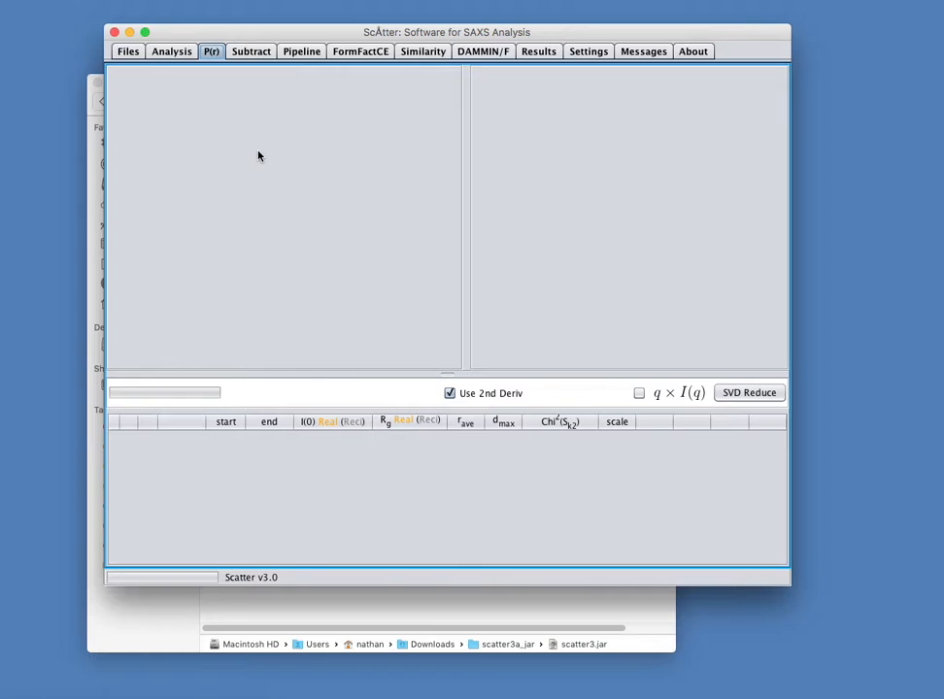
mouse_move(605, 454)
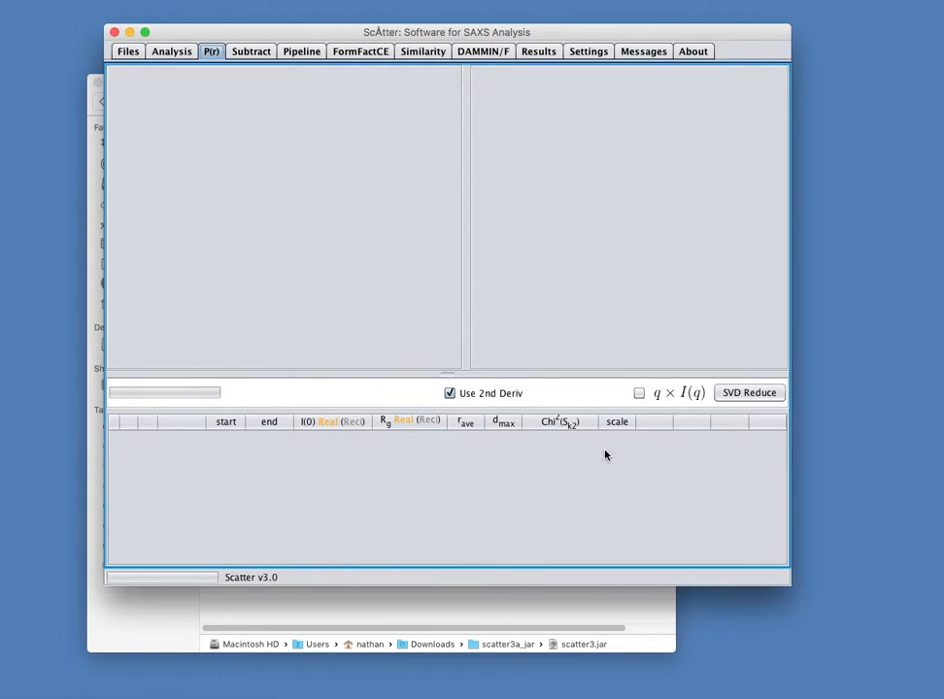
mouse_move(612, 447)
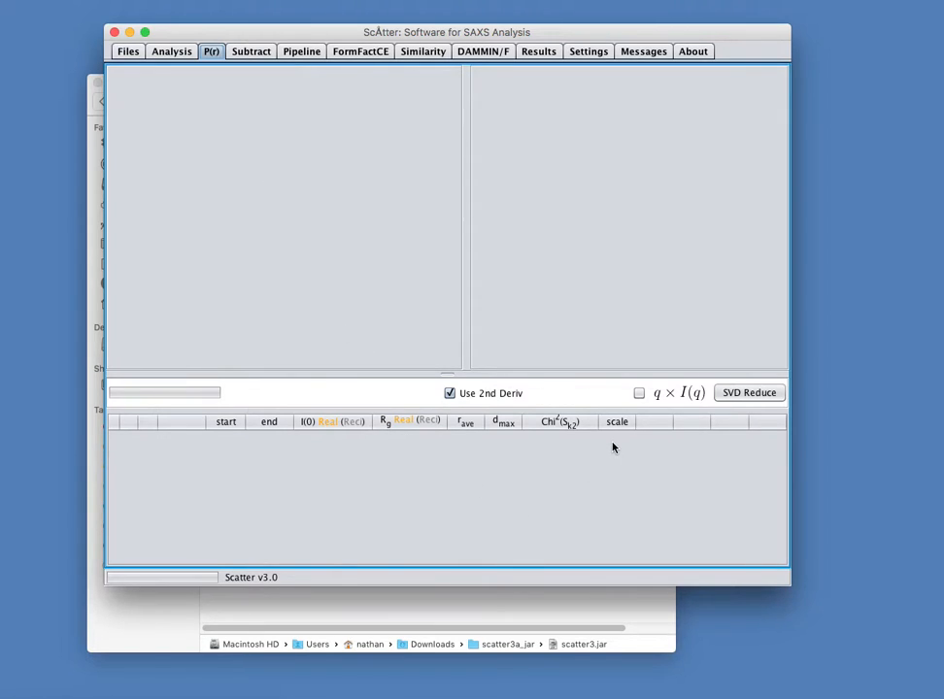
mouse_move(305, 281)
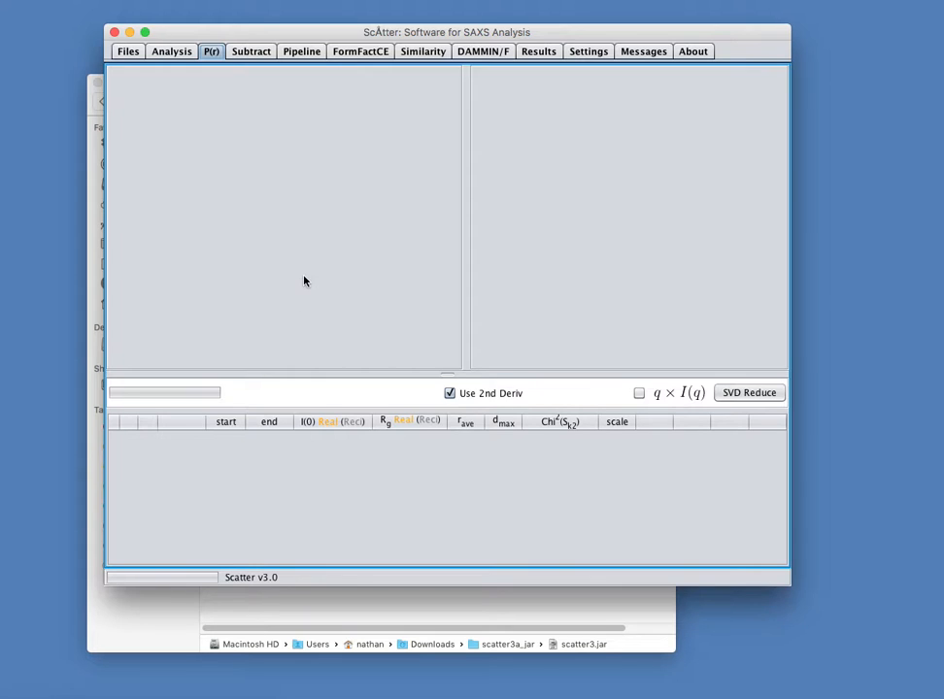
mouse_move(311, 284)
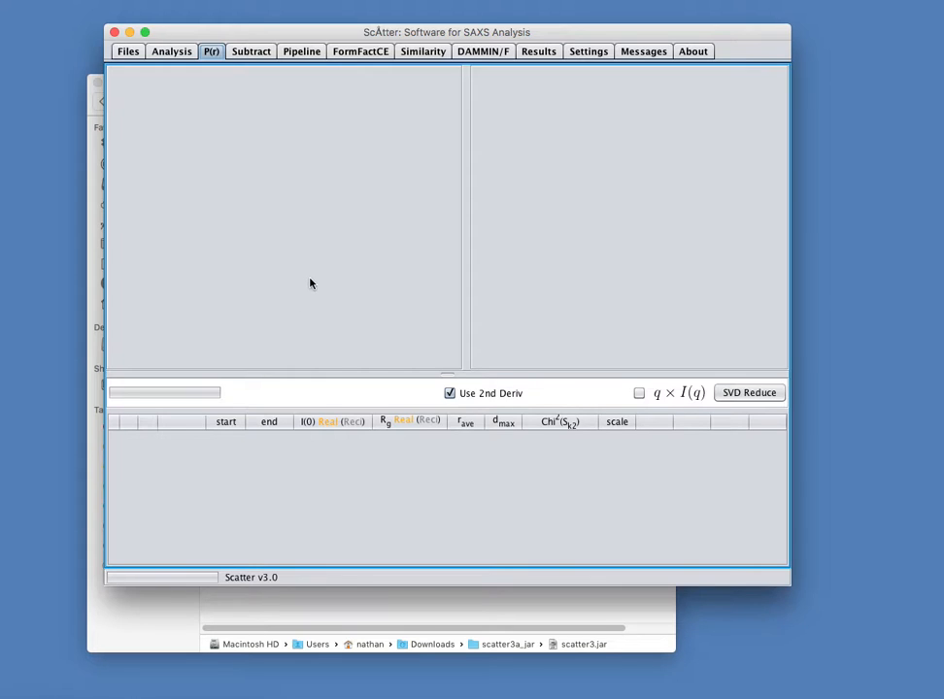
mouse_move(321, 268)
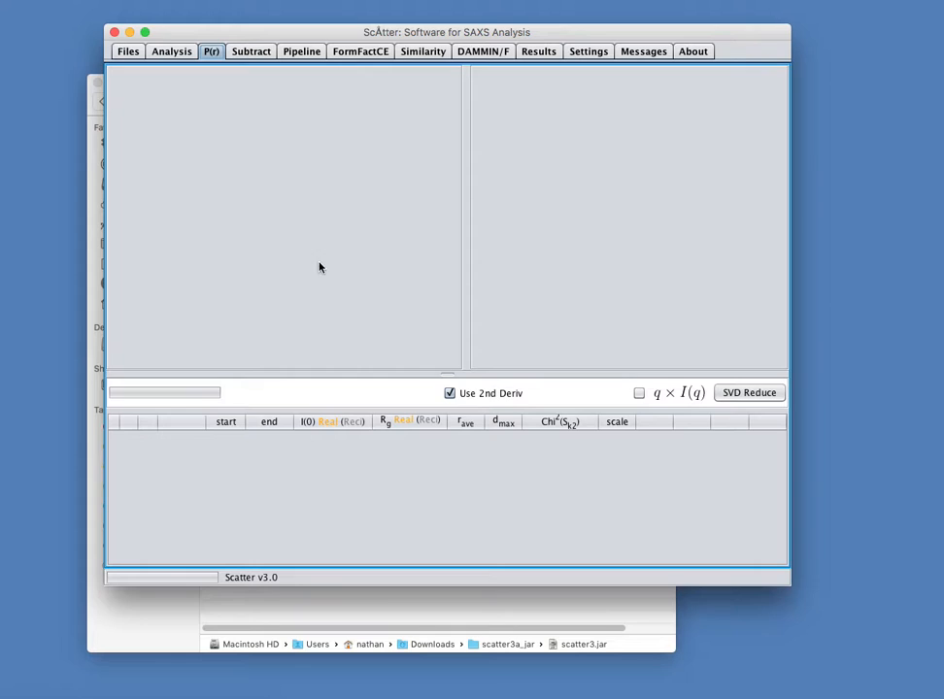
mouse_move(477, 64)
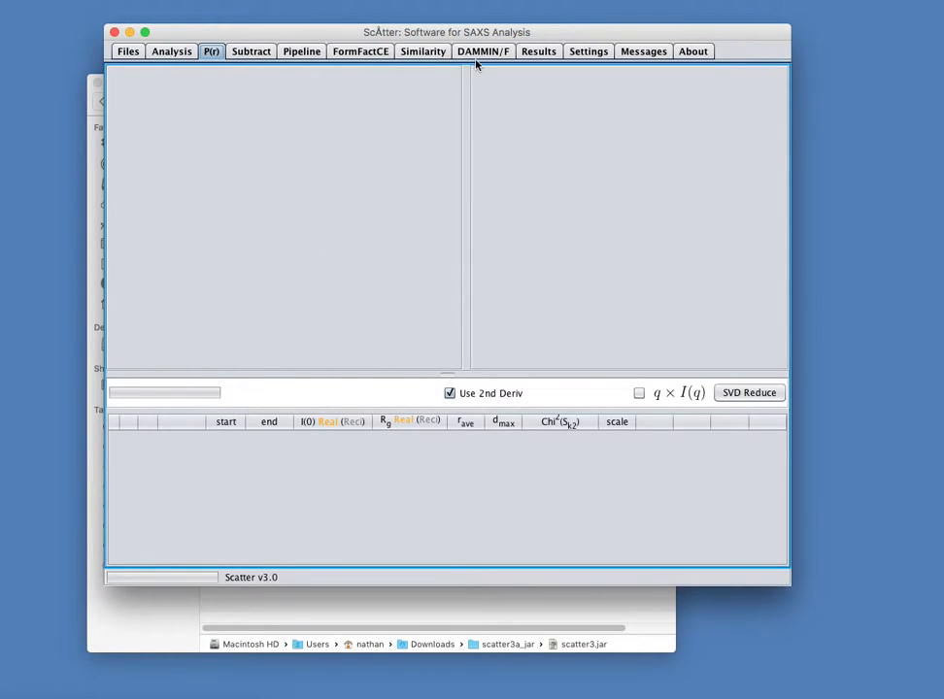
Return to the Settings General page showing the directories and q-range.
left_click(589, 51)
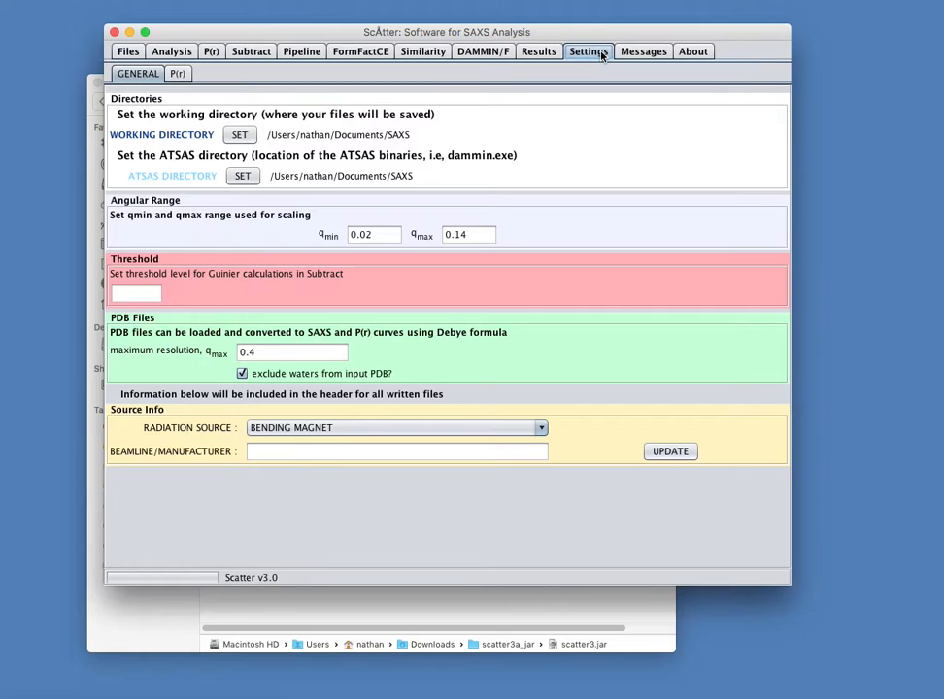
mouse_move(219, 183)
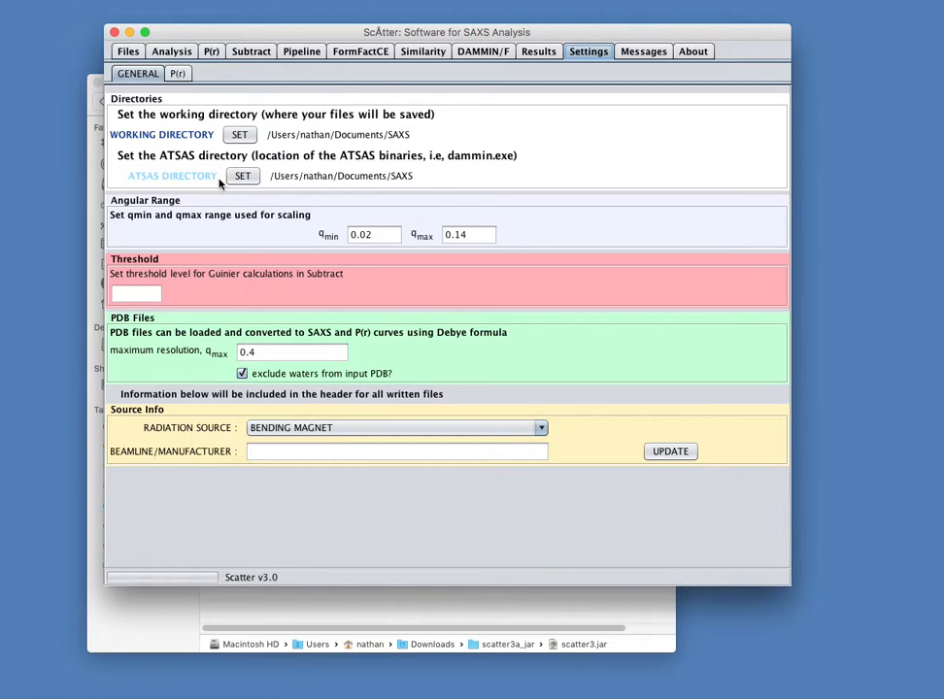
mouse_move(178, 192)
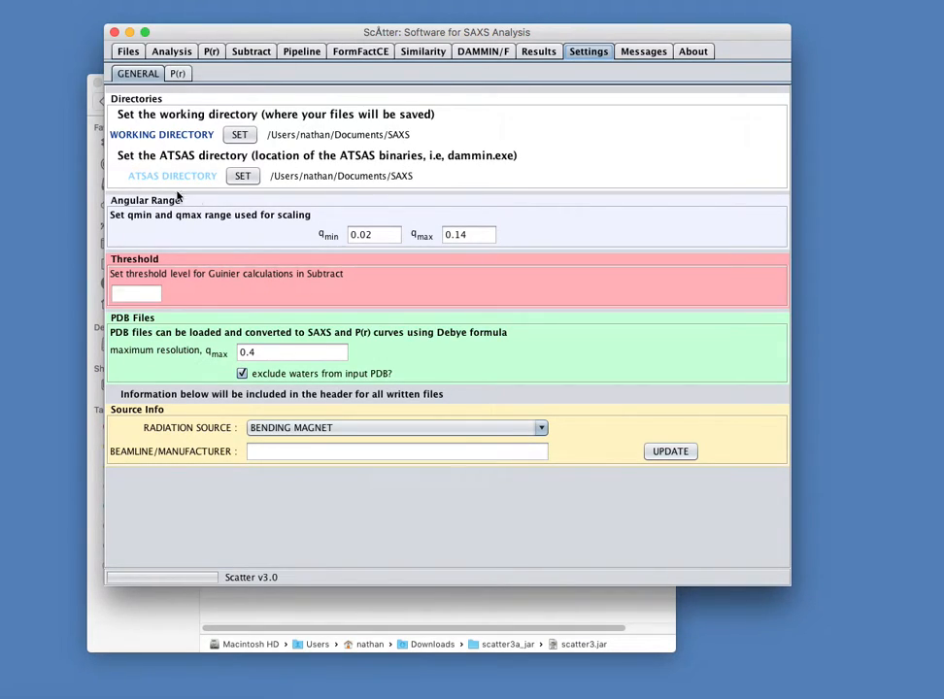
mouse_move(170, 180)
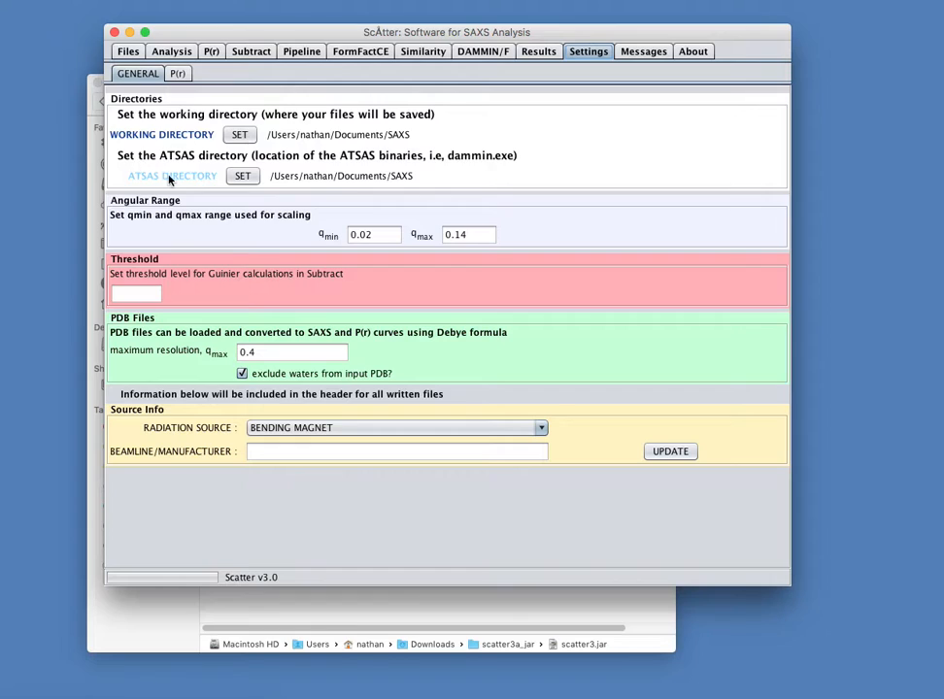
mouse_move(269, 194)
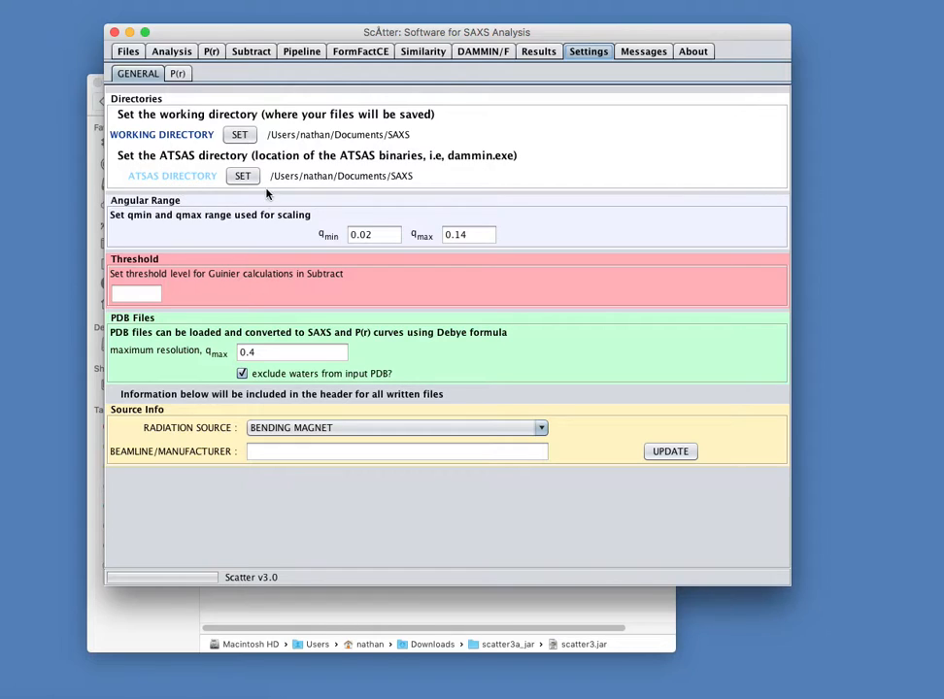
mouse_move(371, 189)
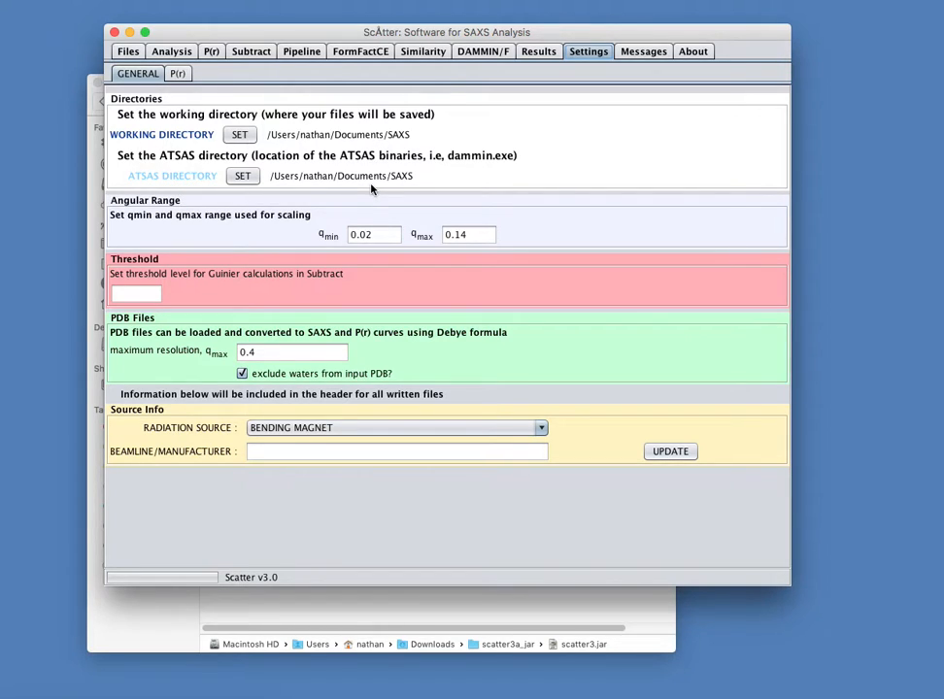
Switch to the Files tab with its four empty plot panels.
left_click(128, 51)
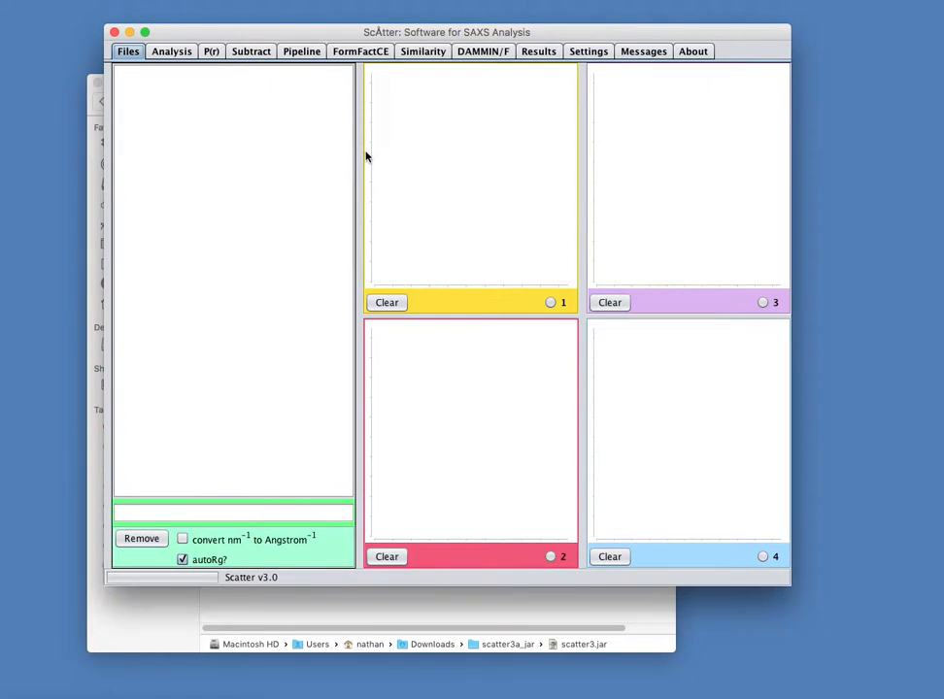
mouse_move(331, 155)
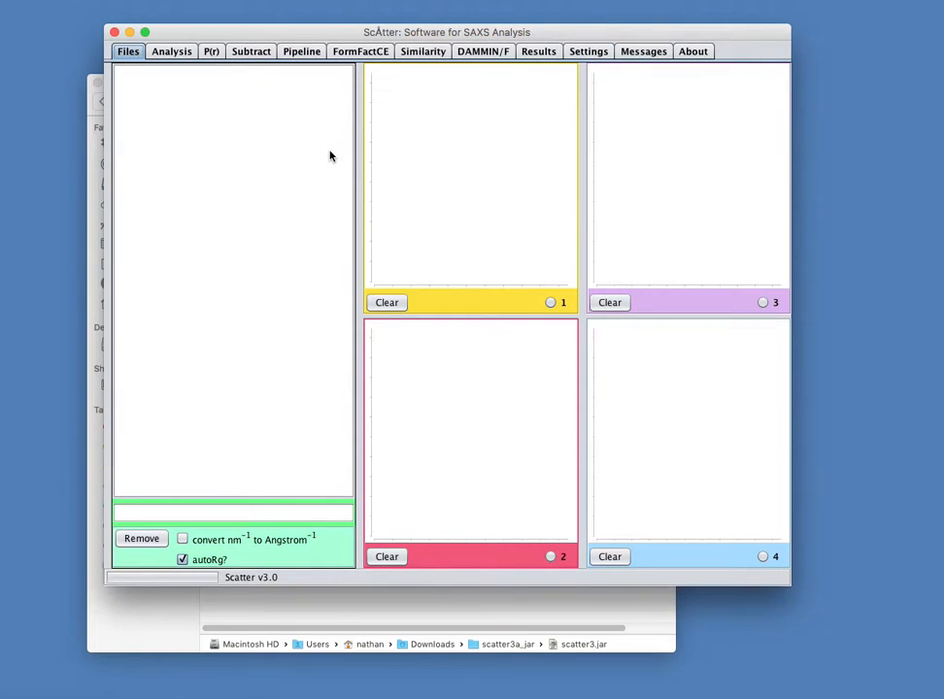
mouse_move(299, 100)
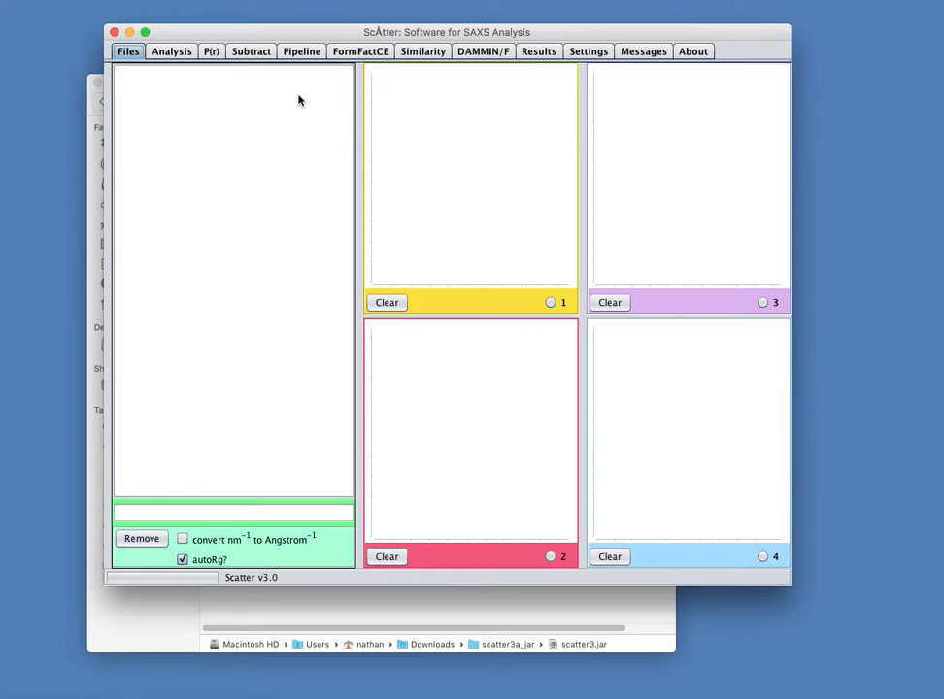